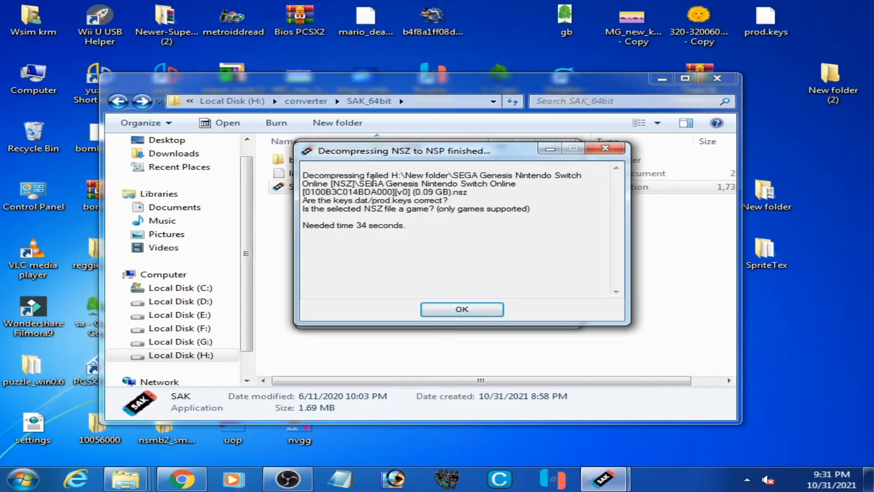
{"action": "mouse_move", "coordinate": [487, 194]}
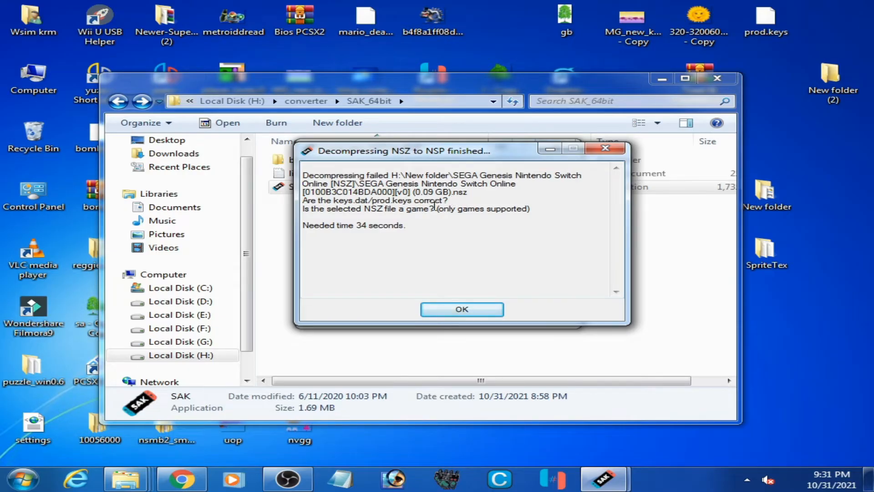
{"action": "mouse_move", "coordinate": [338, 310]}
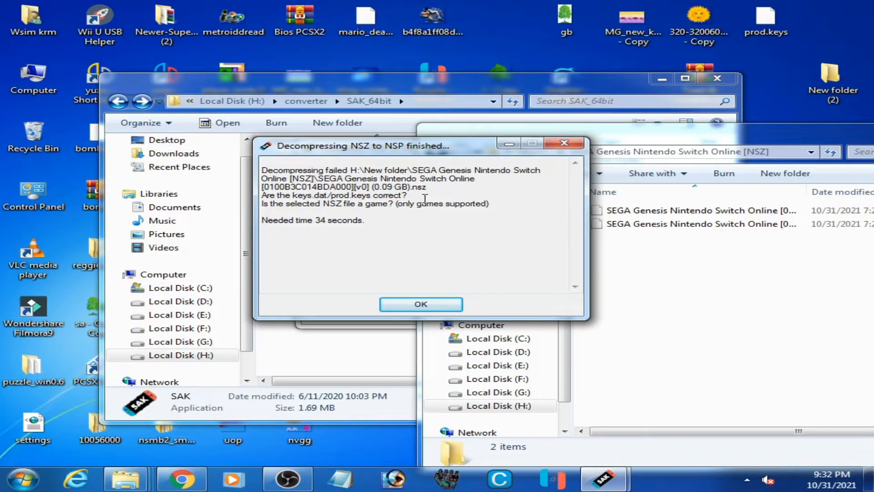
{"action": "mouse_move", "coordinate": [440, 320]}
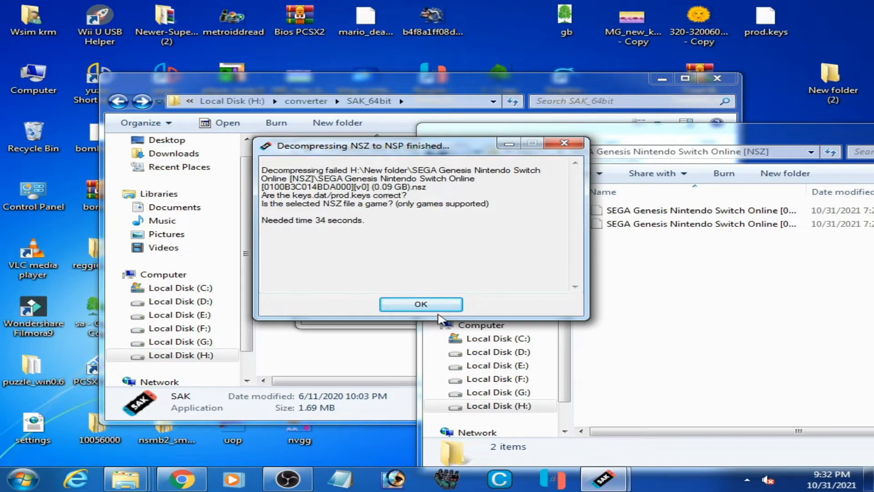
Dismiss the decompression failure message and close the NSZ to NSP tool
{"action": "left_click", "coordinate": [420, 304]}
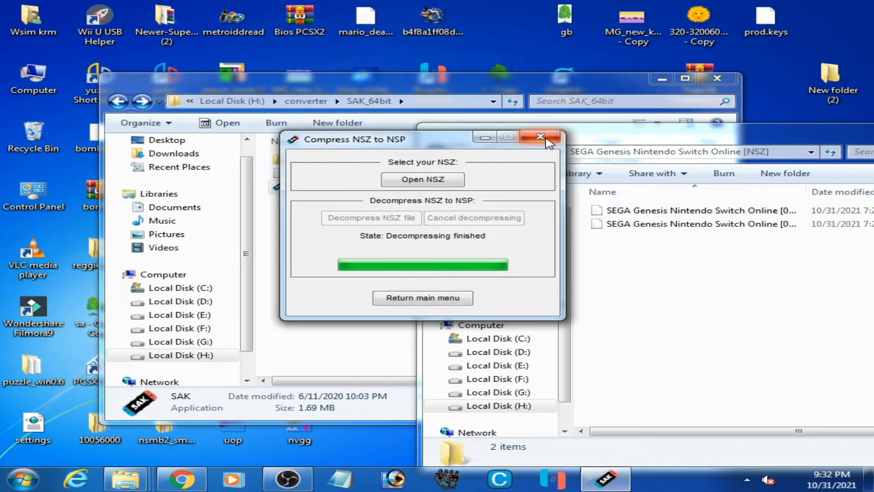
{"action": "left_click", "coordinate": [422, 298]}
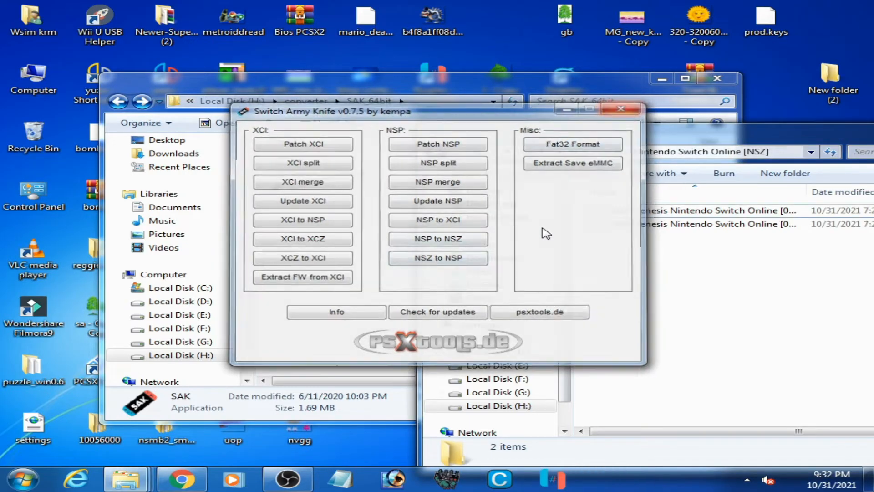
Close SAK and show its bin folder's prod.keys beside the keys 13.0.0 prod.keys
{"action": "left_click", "coordinate": [622, 108]}
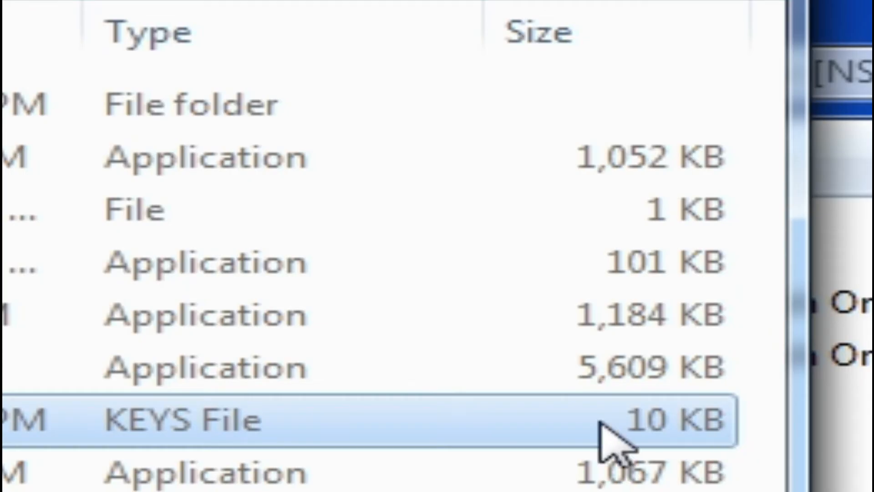
{"action": "mouse_move", "coordinate": [606, 443]}
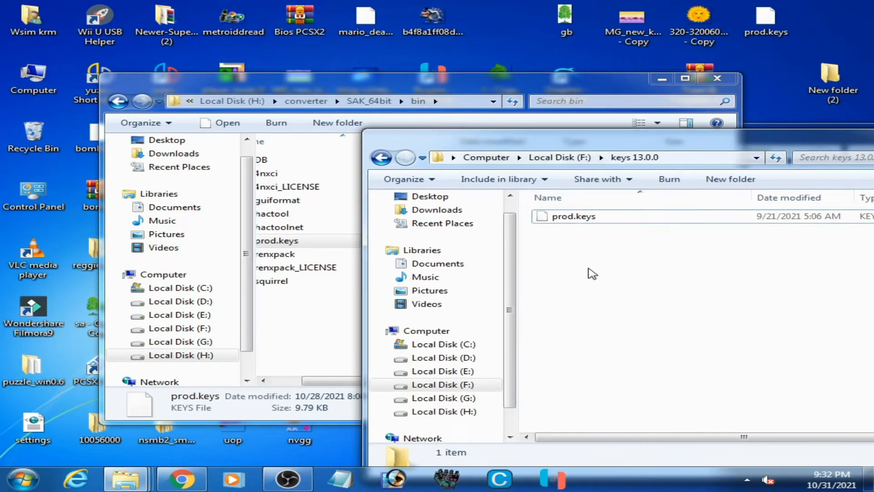
Overwrite SAK's bin prod.keys with the keys 13.0.0 copy via Copy and Replace
{"action": "right_click", "coordinate": [574, 216]}
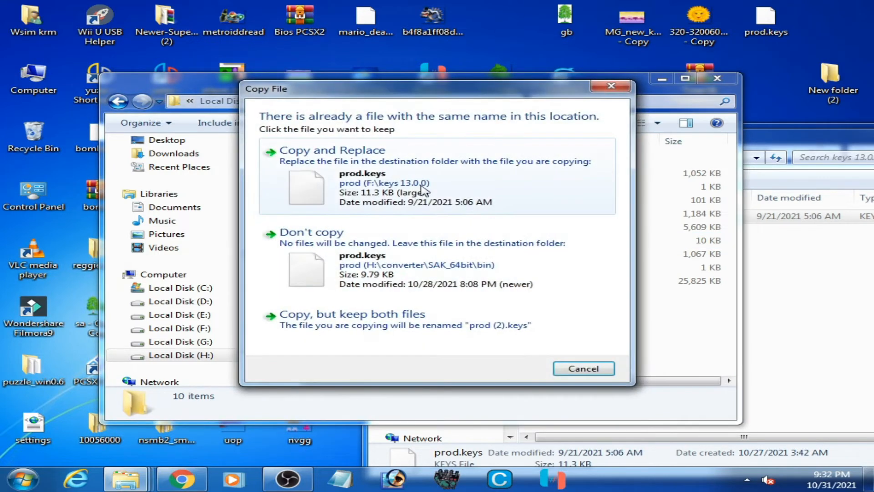
{"action": "left_click", "coordinate": [334, 151]}
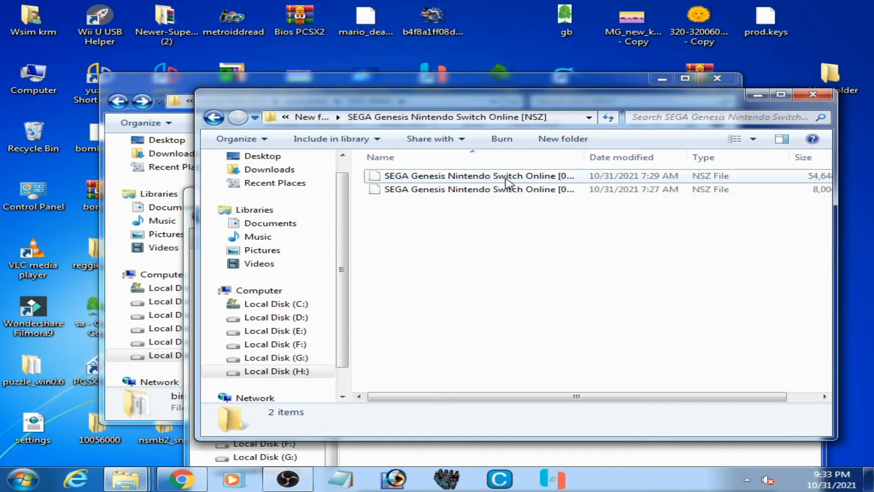
Untick Read-only in the SEGA Genesis NSZ file's properties and confirm
{"action": "left_click", "coordinate": [479, 176]}
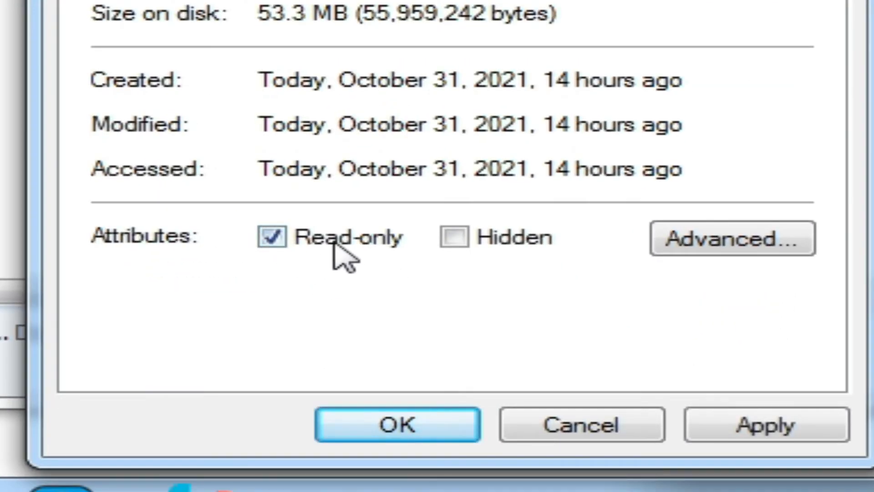
{"action": "left_click", "coordinate": [271, 236]}
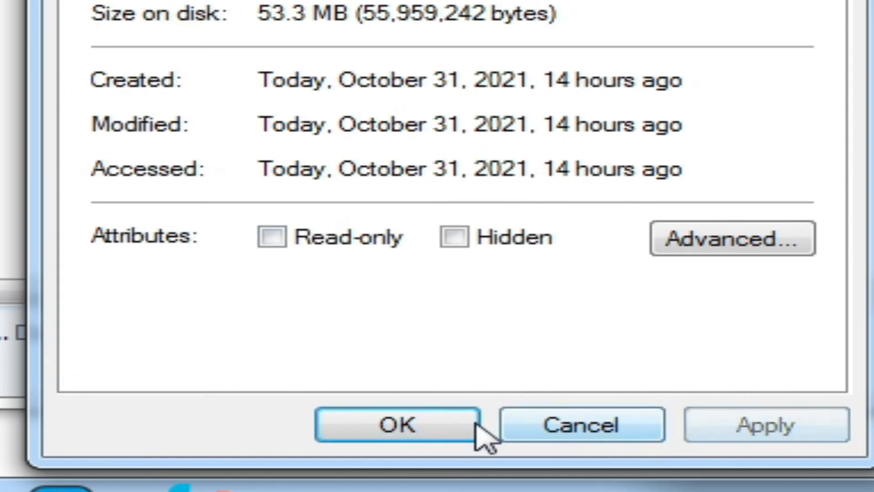
{"action": "left_click", "coordinate": [396, 424]}
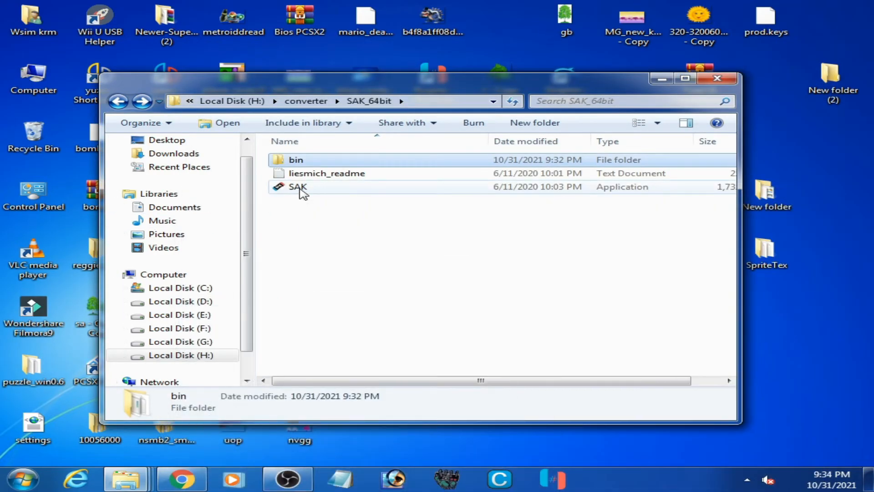
Launch SAK and decompress the SEGA Genesis NSZ file with the NSZ to NSP tool
{"action": "left_click", "coordinate": [297, 186]}
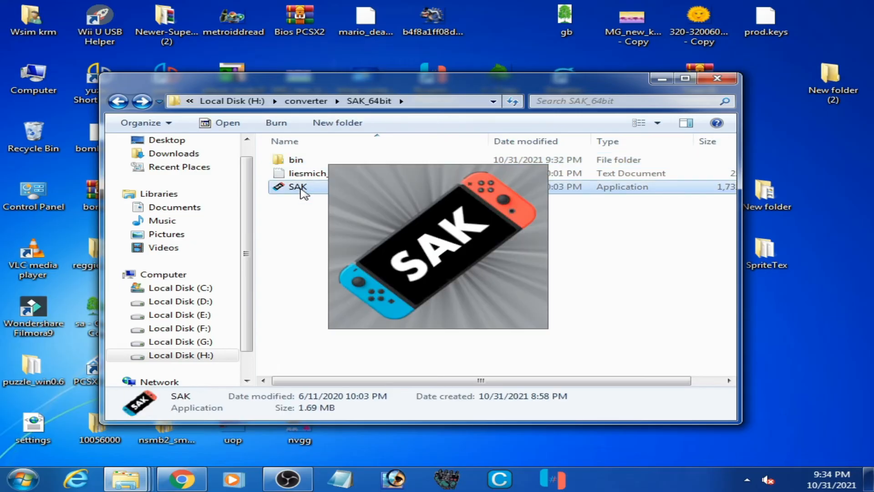
{"action": "double_click", "coordinate": [295, 186]}
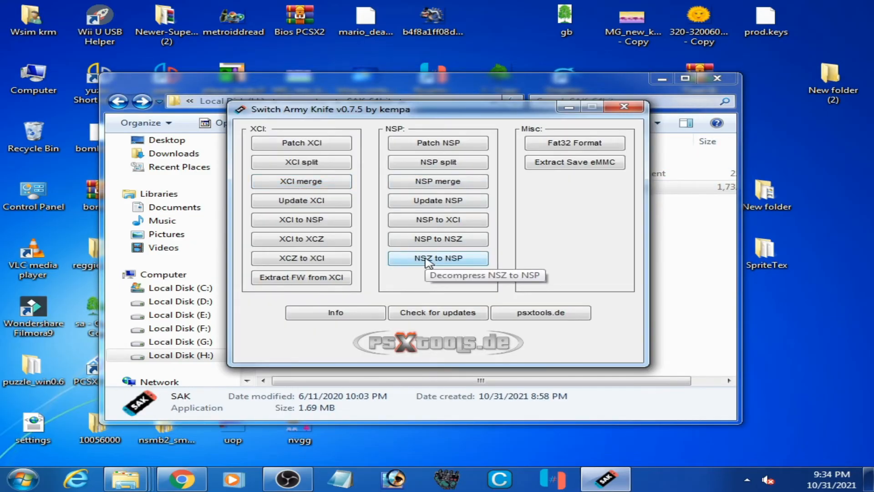
{"action": "left_click", "coordinate": [438, 257]}
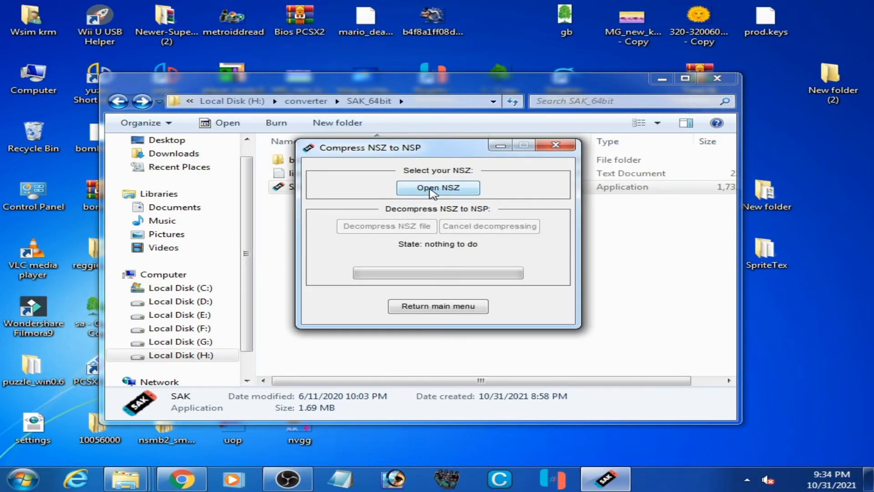
{"action": "left_click", "coordinate": [438, 188]}
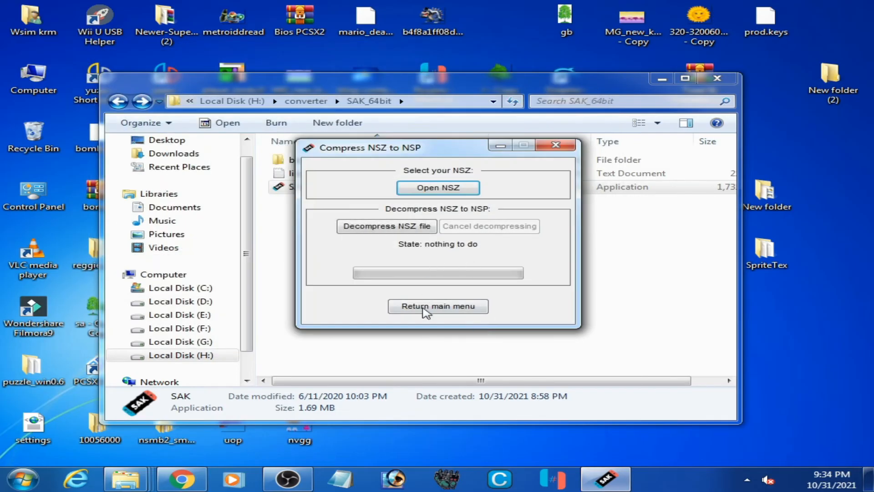
{"action": "left_click", "coordinate": [387, 226]}
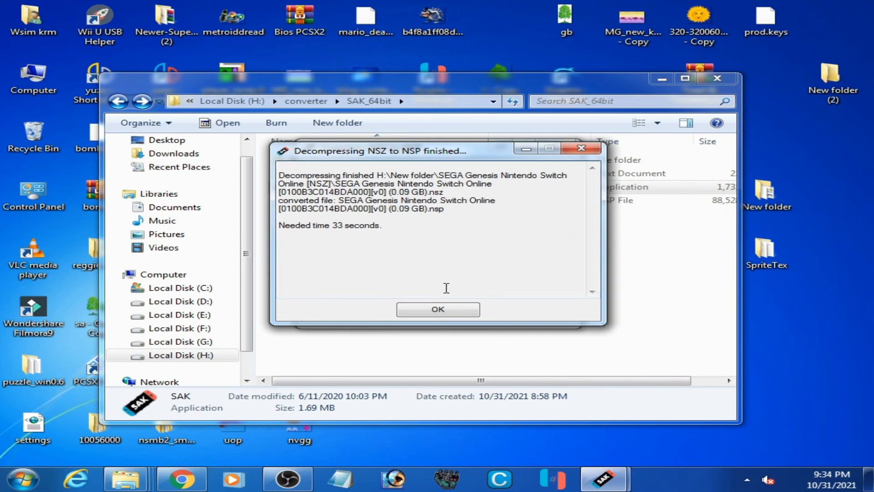
Dismiss the 'Decompressing finished' message and select the new 86.4 MB SEGA Genesis NSP
{"action": "left_click", "coordinate": [438, 309]}
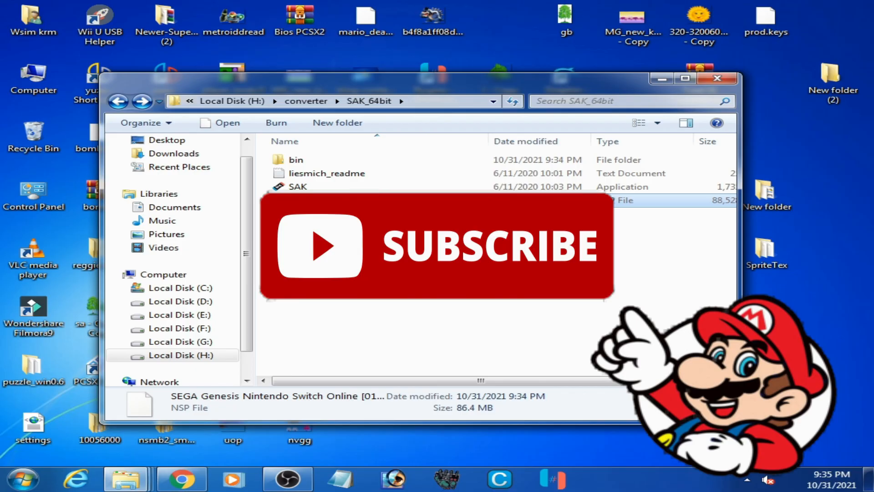
{"action": "left_click", "coordinate": [339, 200]}
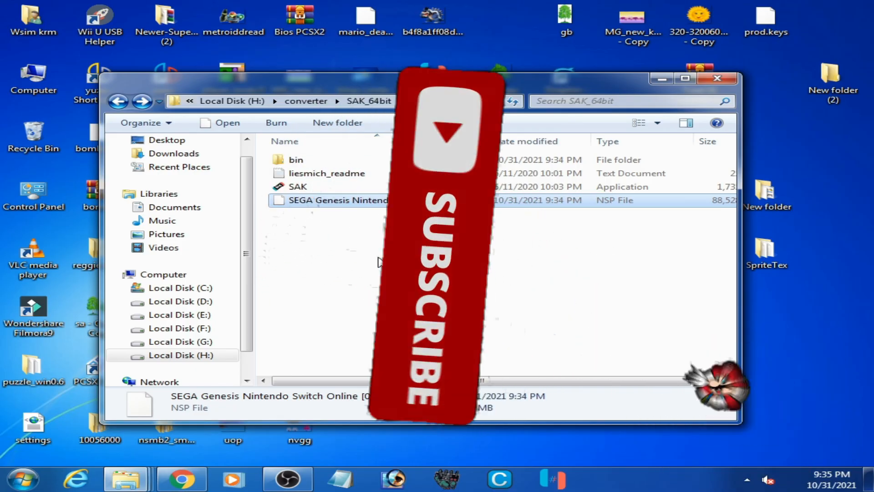